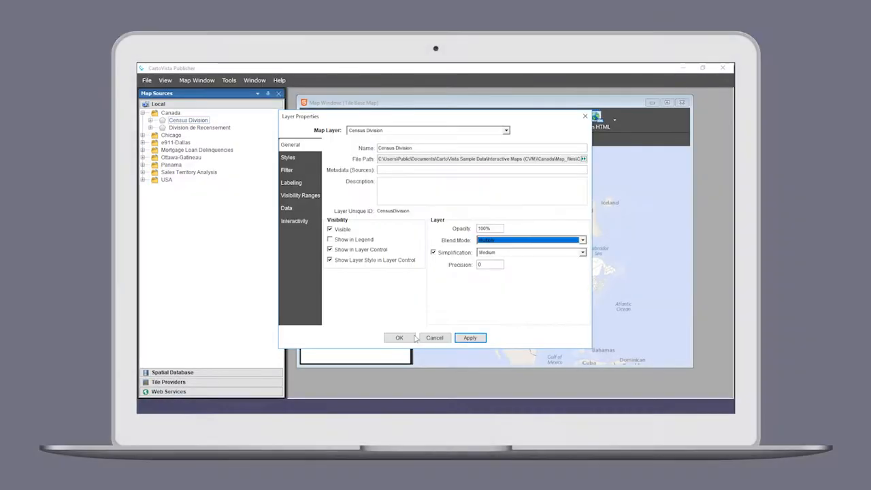
Accept the Census Division layer properties and publish the Canada map with the chosen options.
left_click(401, 338)
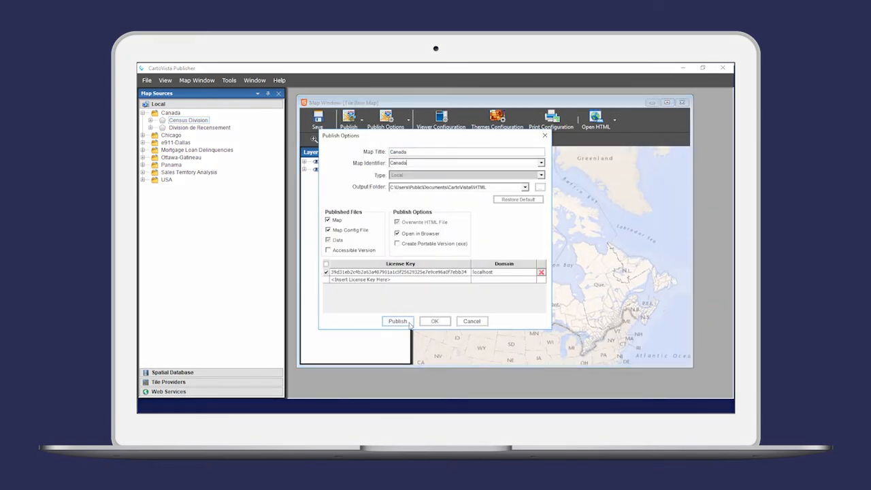
left_click(397, 321)
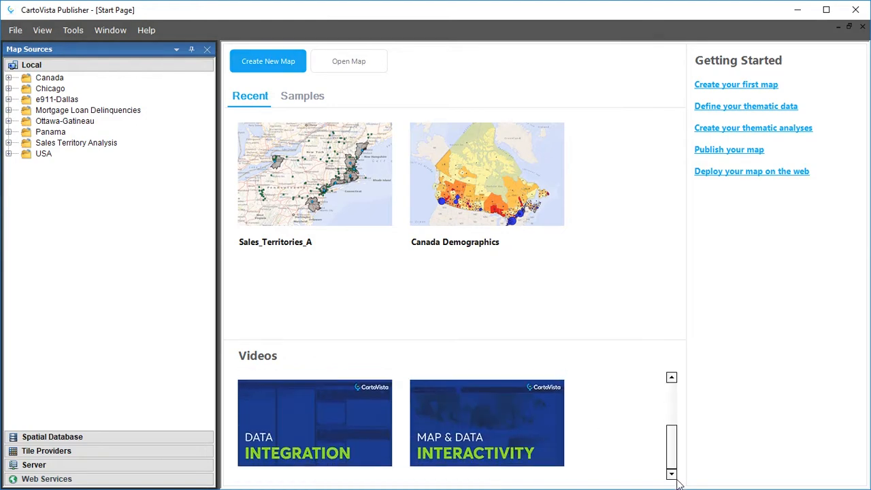
Scroll the Start Page before closing it to reach the Tile Providers sources.
scroll("up", 3)
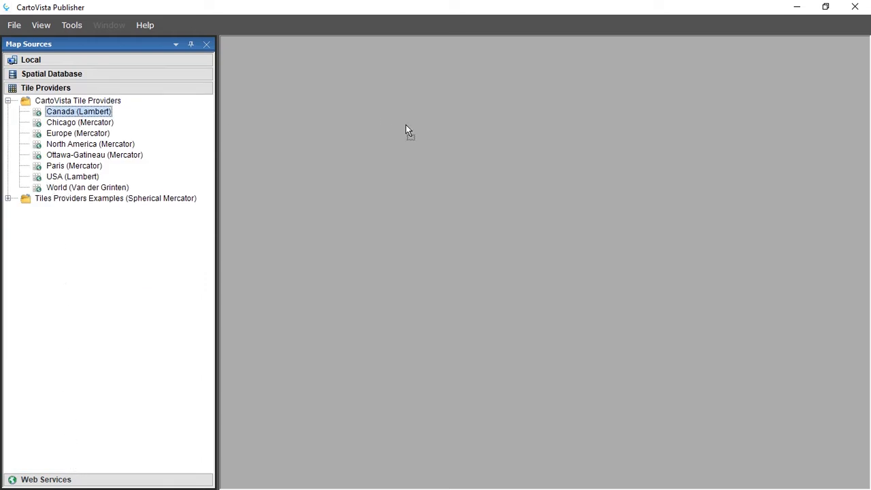
Add the Canada (Lambert) tile base map to a new map and agree to its terms of use.
double_click(79, 111)
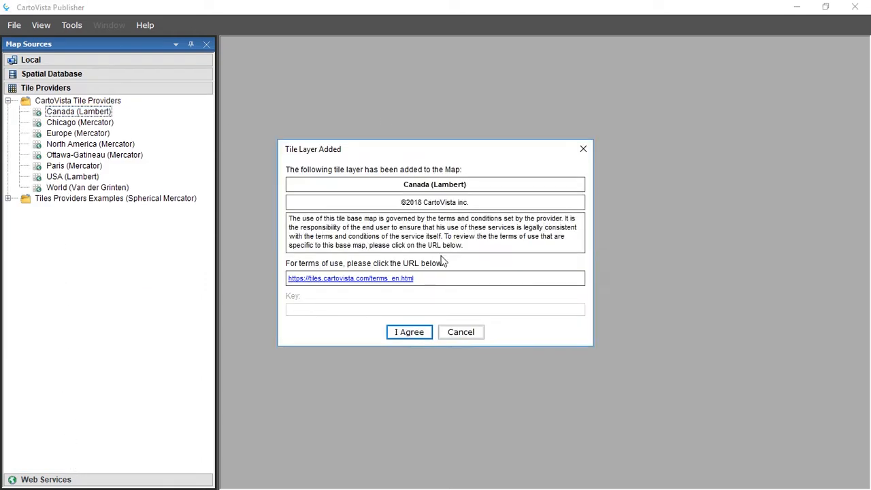
left_click(408, 332)
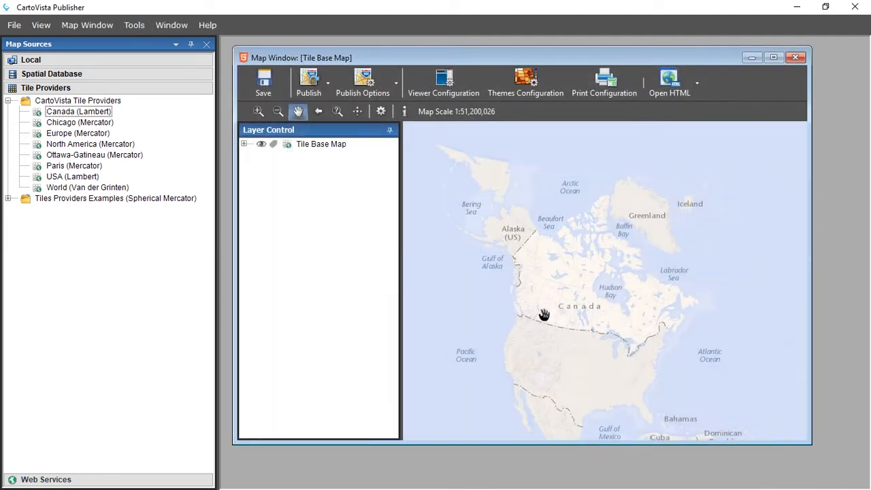
mouse_move(169, 137)
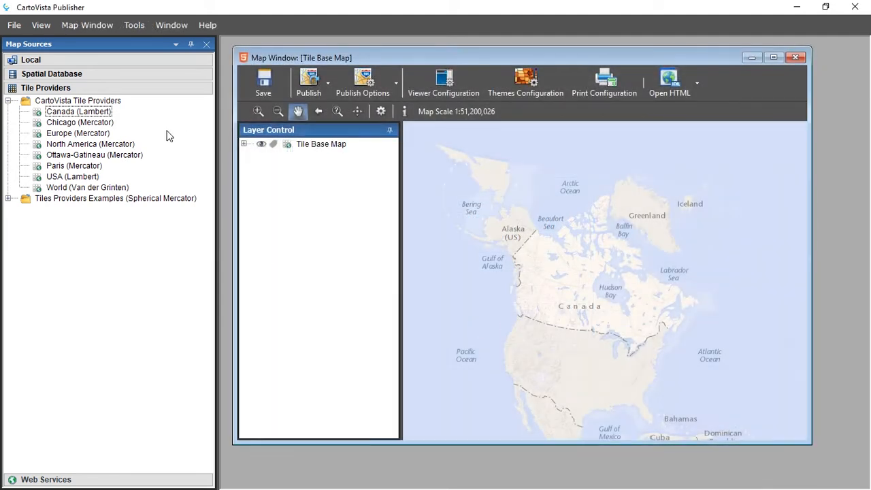
Add a local map file from Local sources and expand the Canada folder to reach Census Division.
left_click(52, 74)
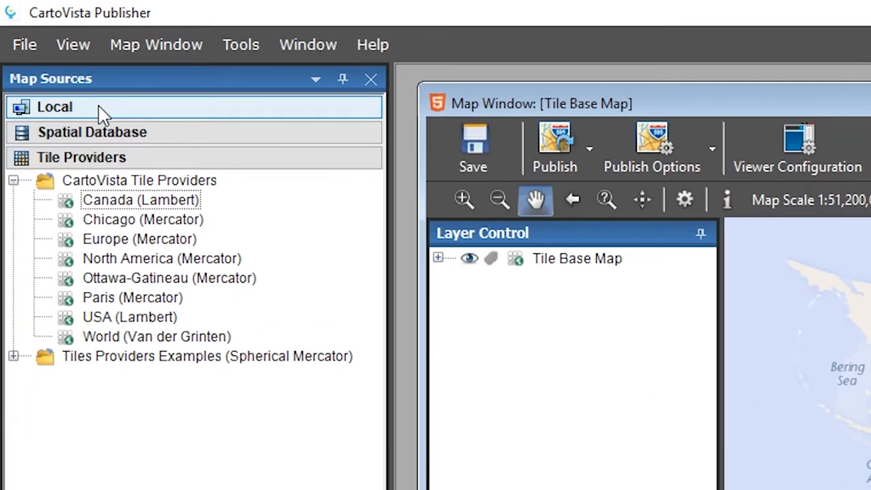
left_click(54, 107)
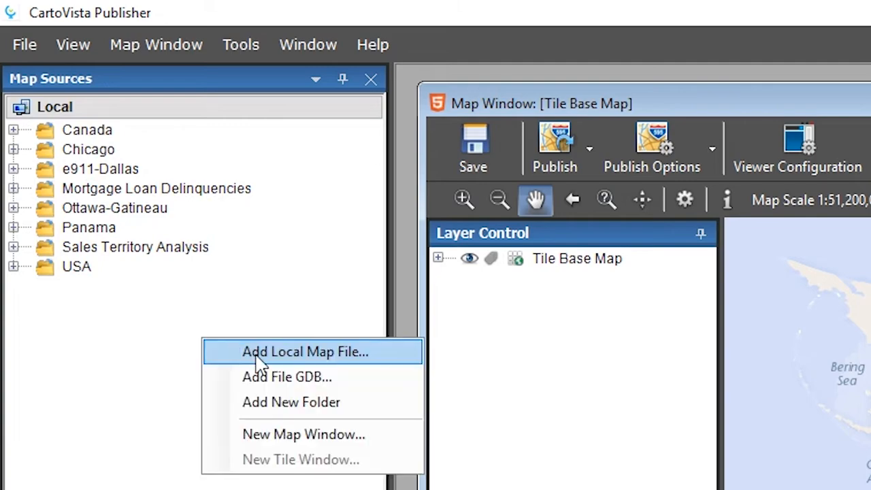
left_click(306, 352)
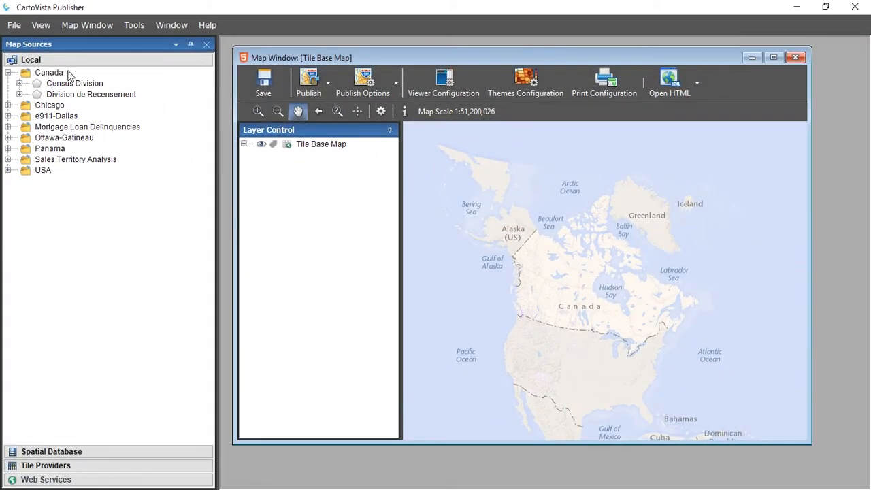
left_click(75, 83)
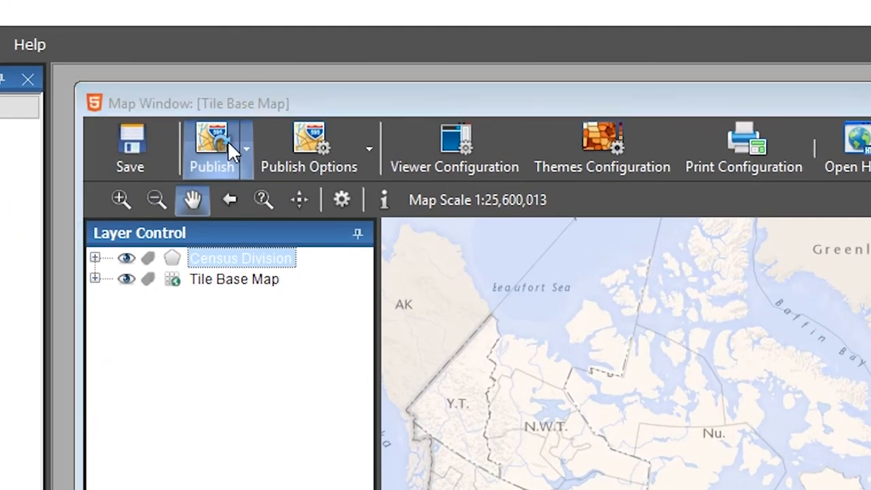
Publish the map with Map Title and Map Identifier set to Canada.
left_click(308, 147)
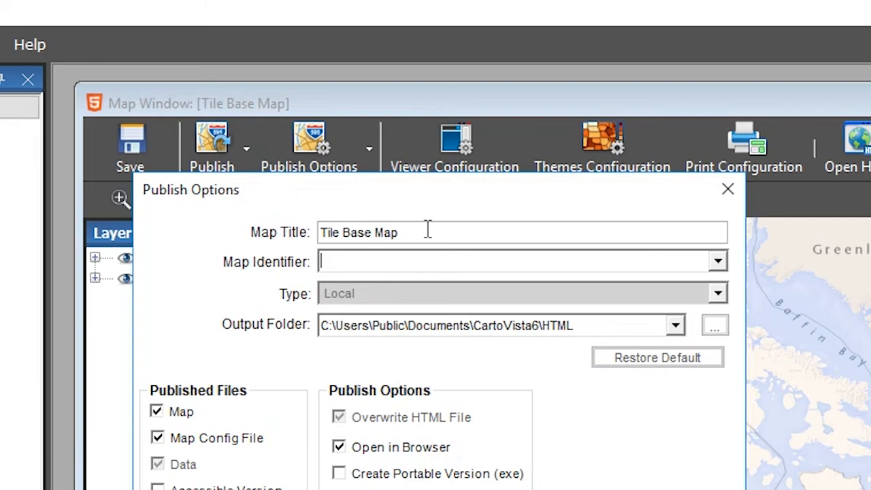
type("Canada")
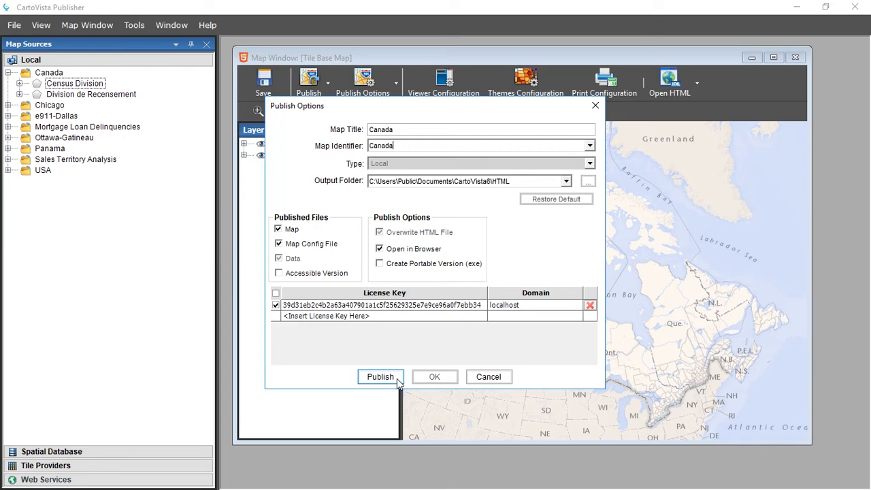
left_click(380, 376)
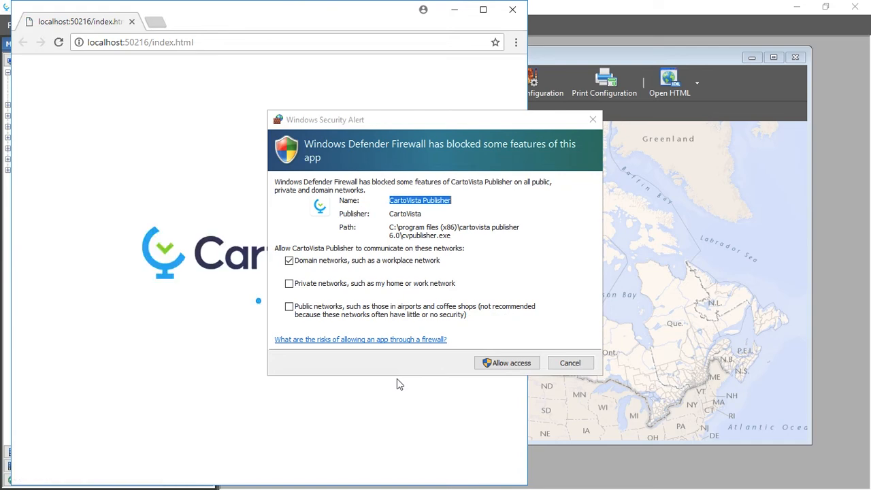
mouse_move(427, 378)
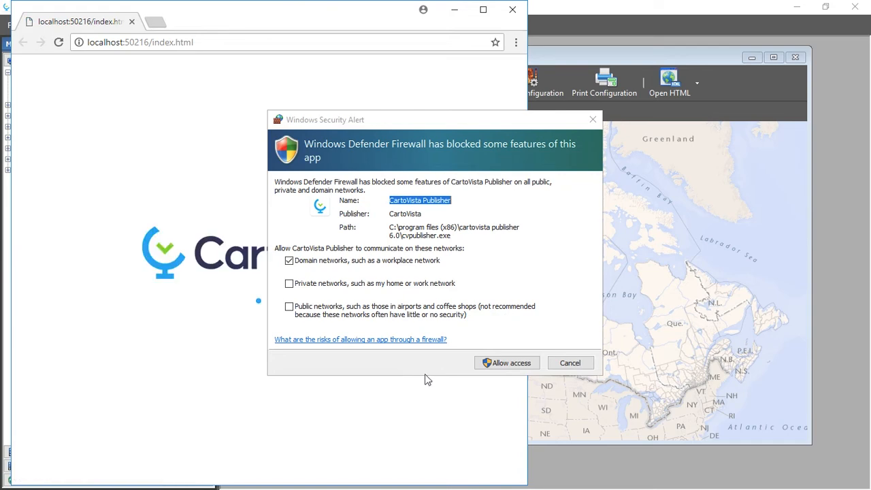
Allow CartoVista Publisher through Windows Defender Firewall so the map loads.
left_click(511, 363)
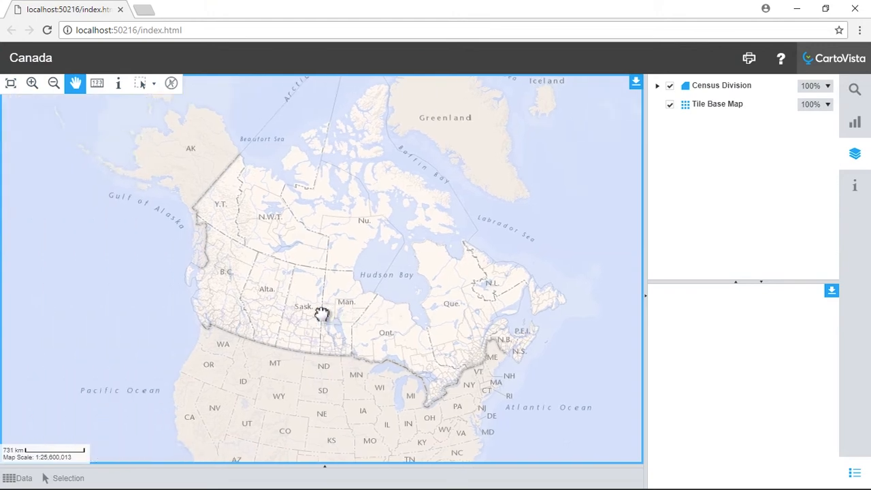
Pan across the published Canada map in the browser viewer.
left_click_drag(324, 313, 302, 326)
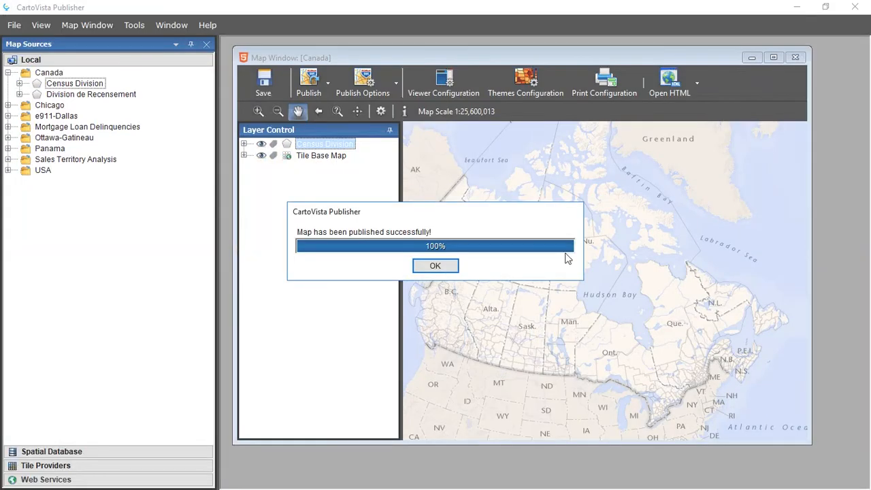
Acknowledge the successful publish and start saving the Canada map as a CartoVista Map file.
left_click(436, 265)
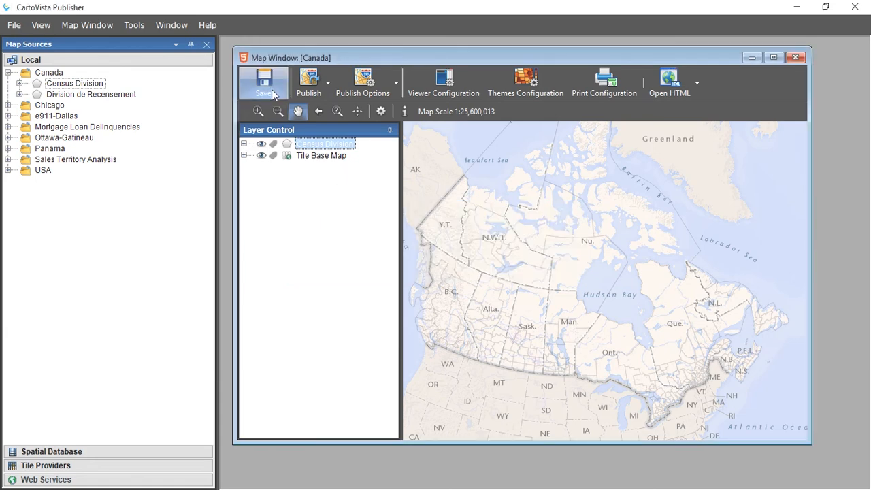
left_click(264, 82)
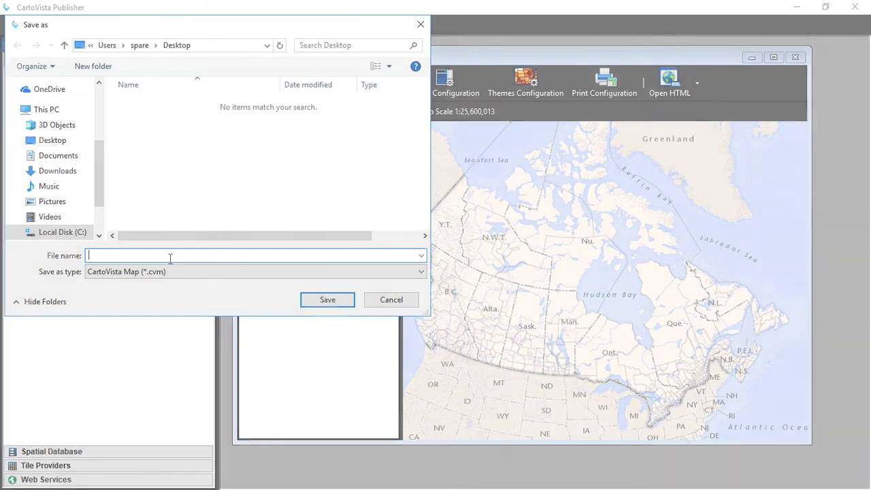